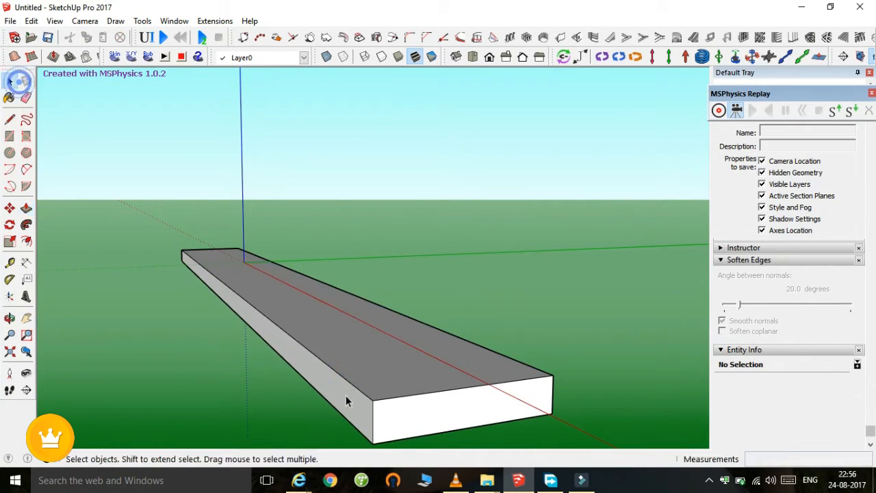
- Group the selected rectangular ground slab into a single solid group via Make Group
left_click(391, 380)
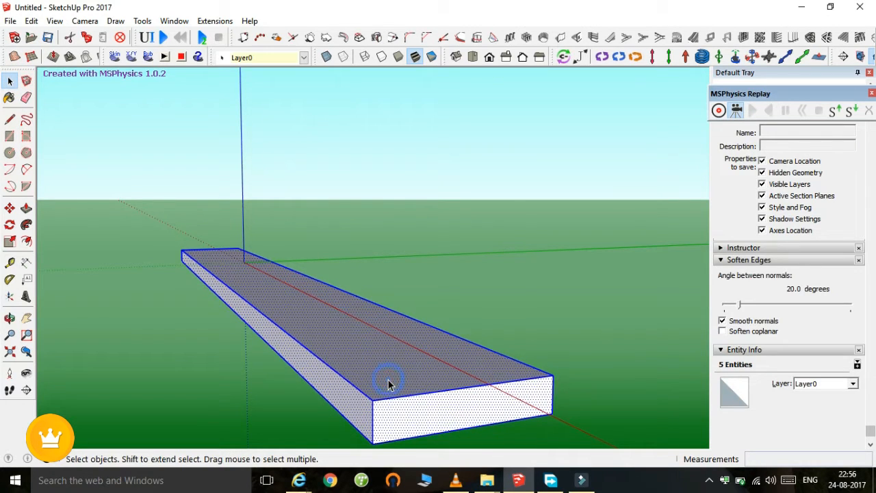
right_click(390, 381)
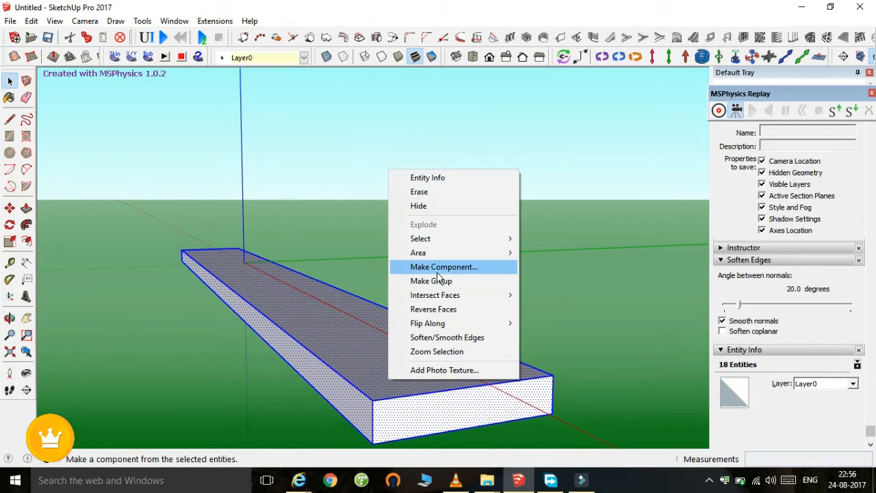
left_click(430, 281)
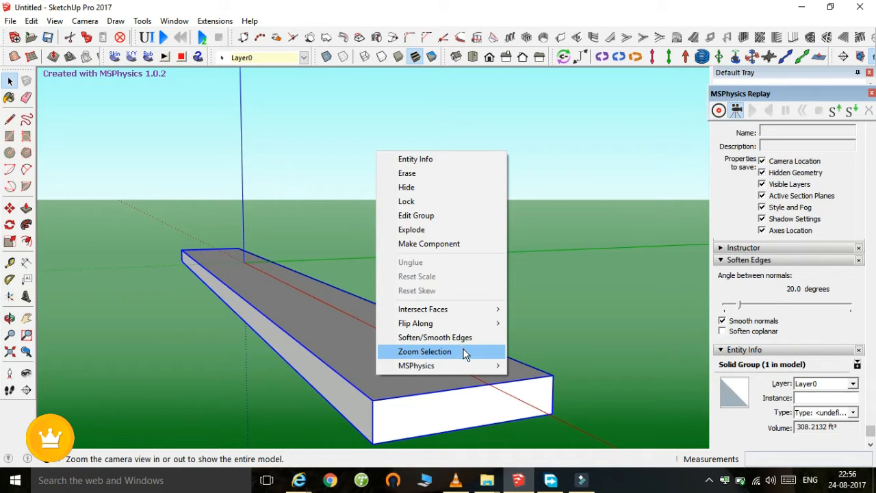
mouse_move(416, 365)
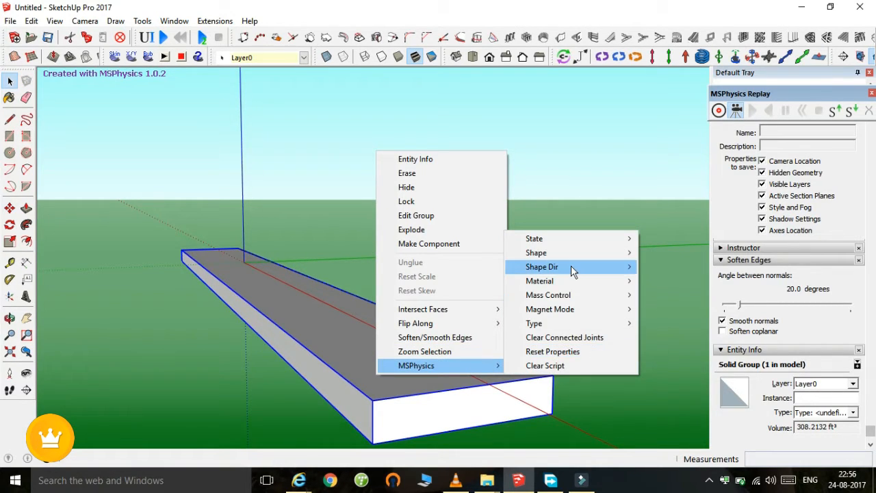
mouse_move(536, 252)
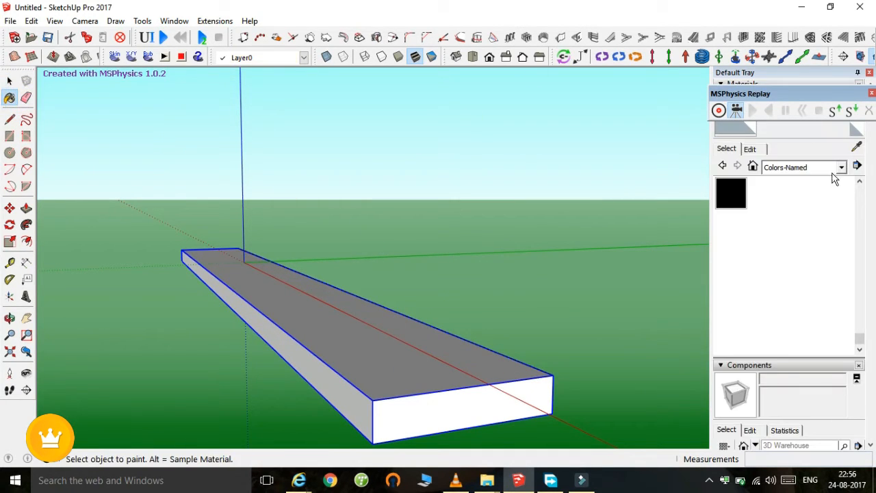
- Paint the slab with a brick paving material from the Landscaping, Fencing and Vegetation collection
left_click(840, 167)
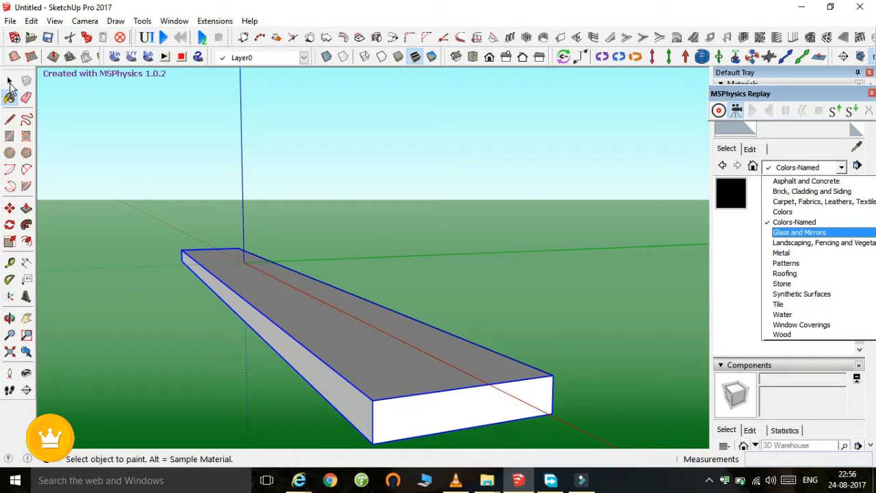
left_click(824, 243)
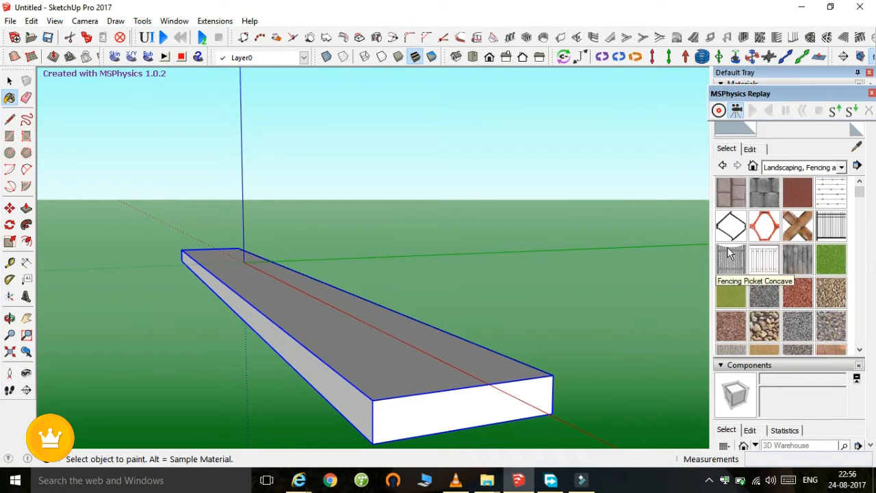
mouse_move(829, 260)
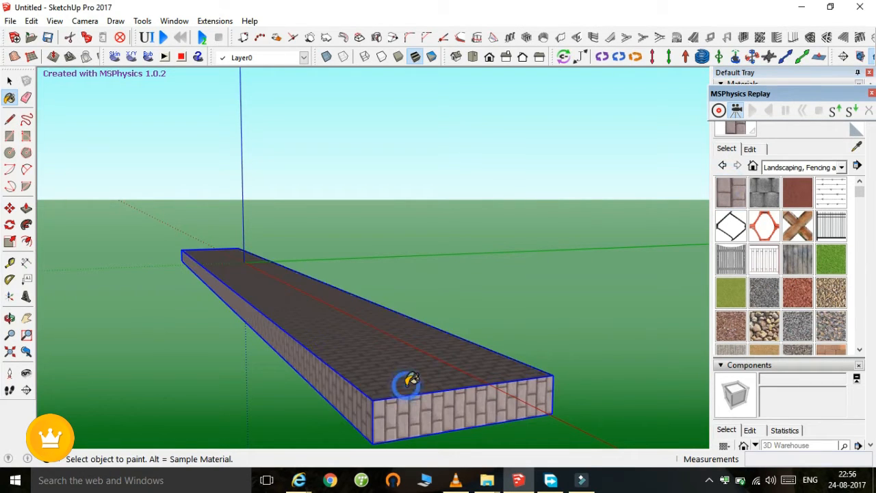
left_click(11, 80)
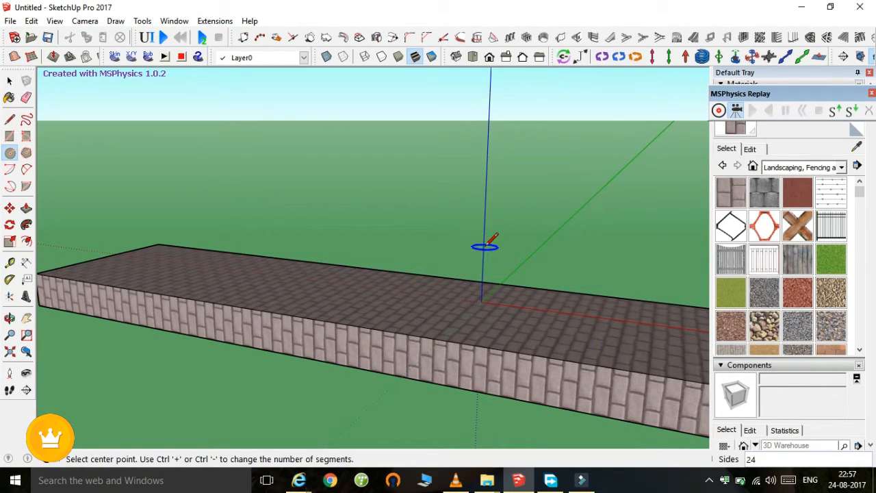
mouse_move(482, 286)
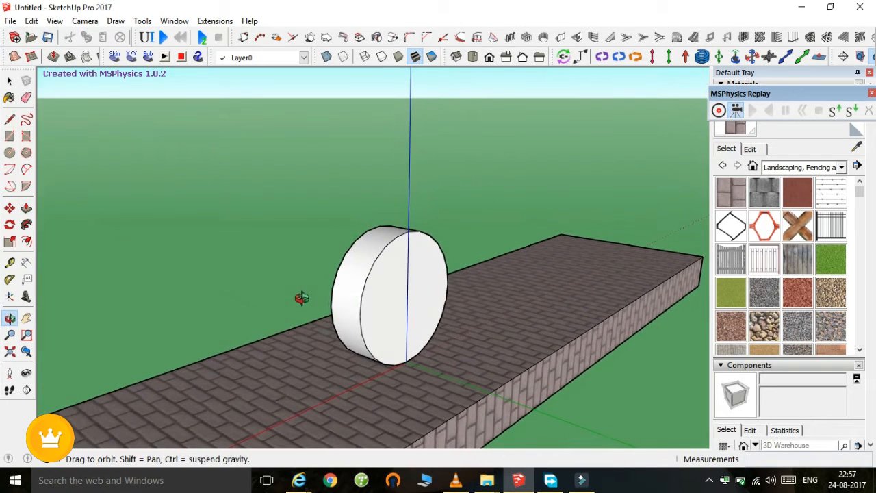
- Select the whole extruded upright wheel standing on the brick slab
left_click(11, 82)
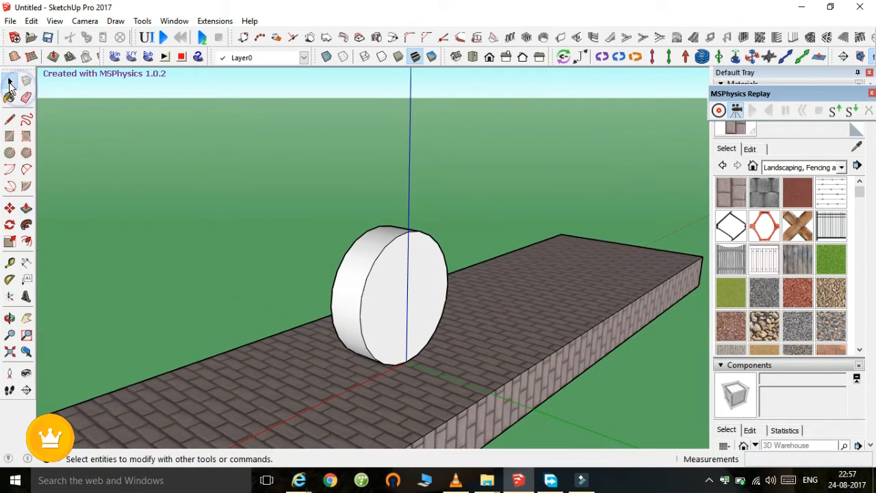
left_click(386, 294)
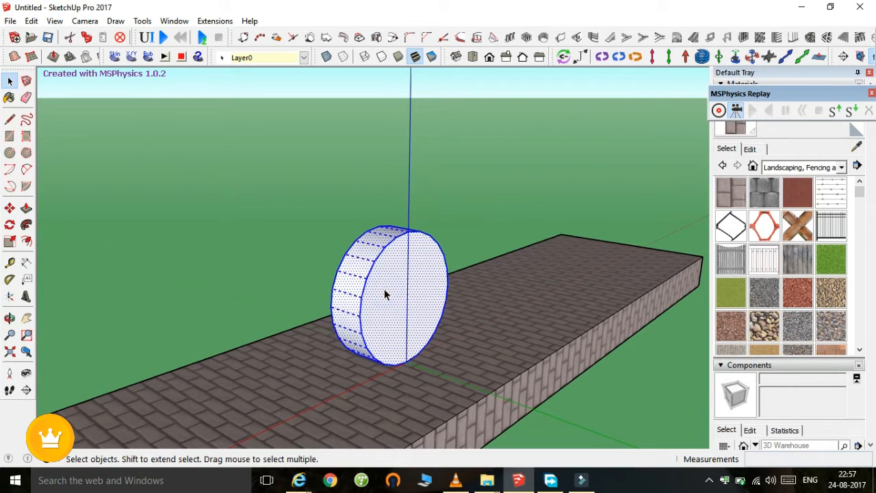
mouse_move(376, 293)
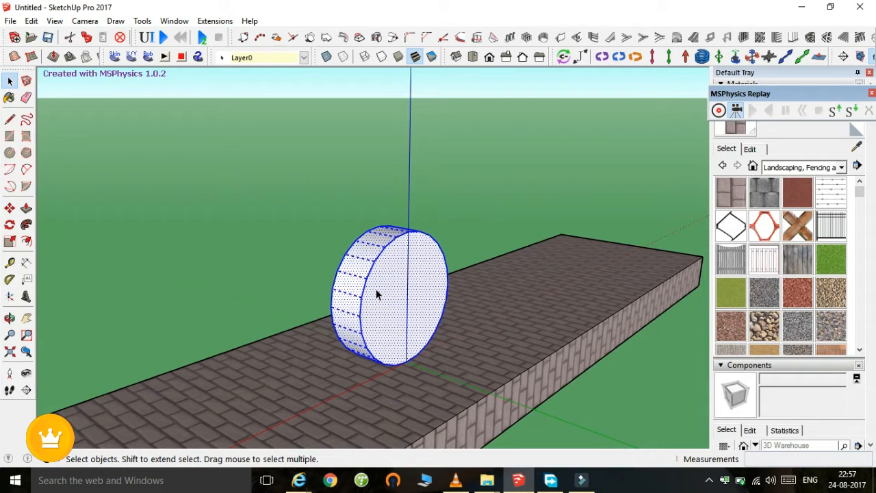
mouse_move(383, 296)
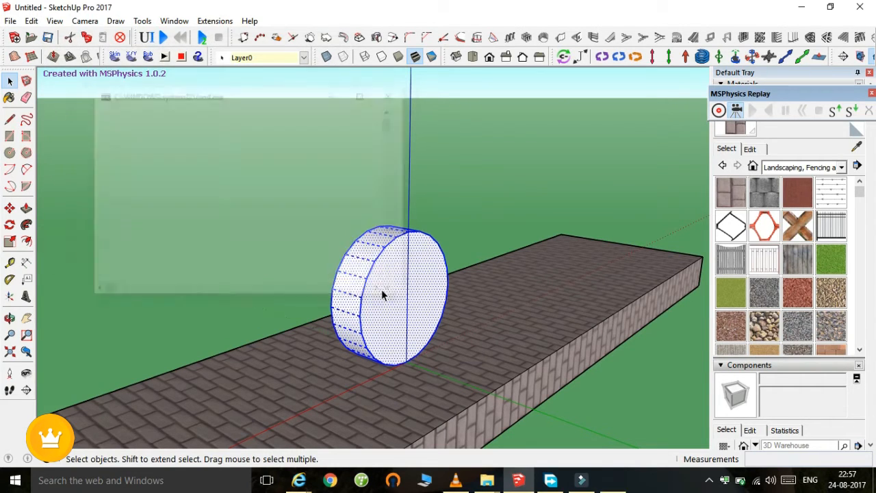
right_click(383, 296)
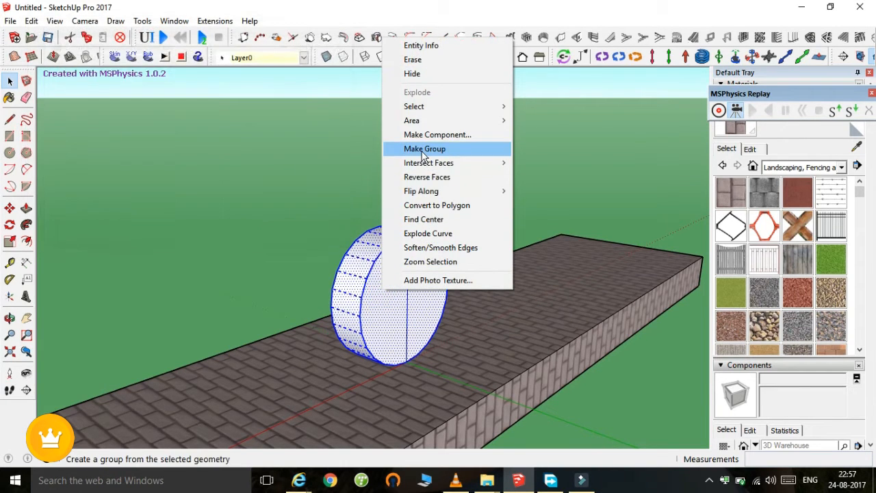
left_click(425, 148)
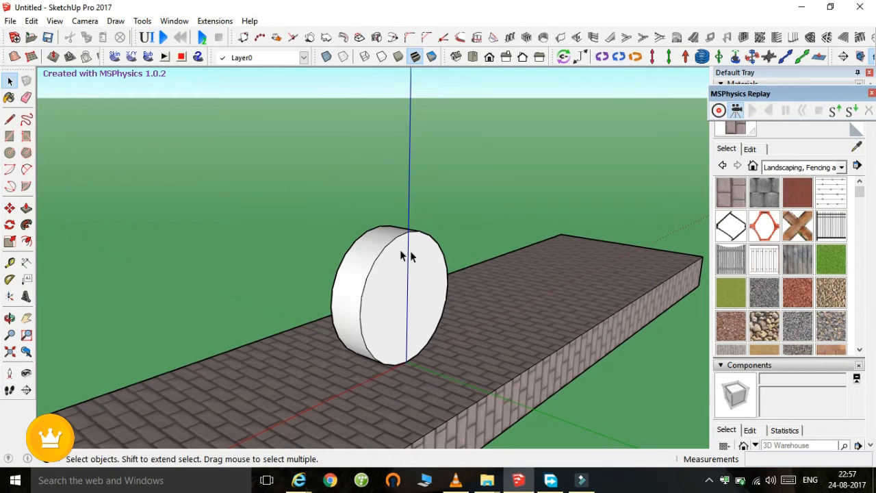
mouse_move(394, 221)
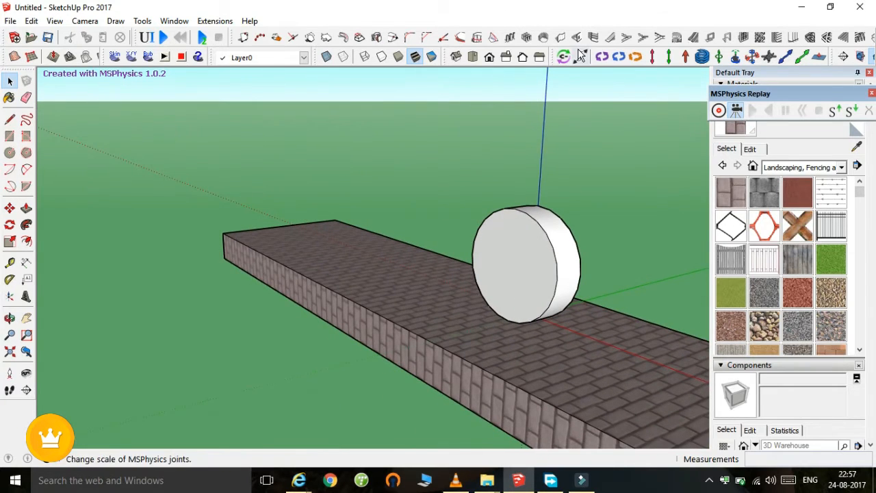
mouse_move(619, 58)
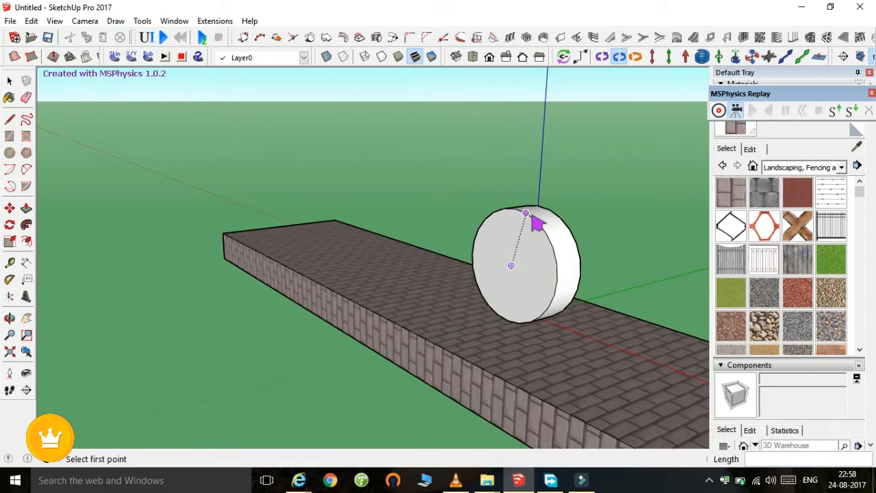
- Place an MSPhysics Motor joint at the centre point of the wheel face
left_click(525, 213)
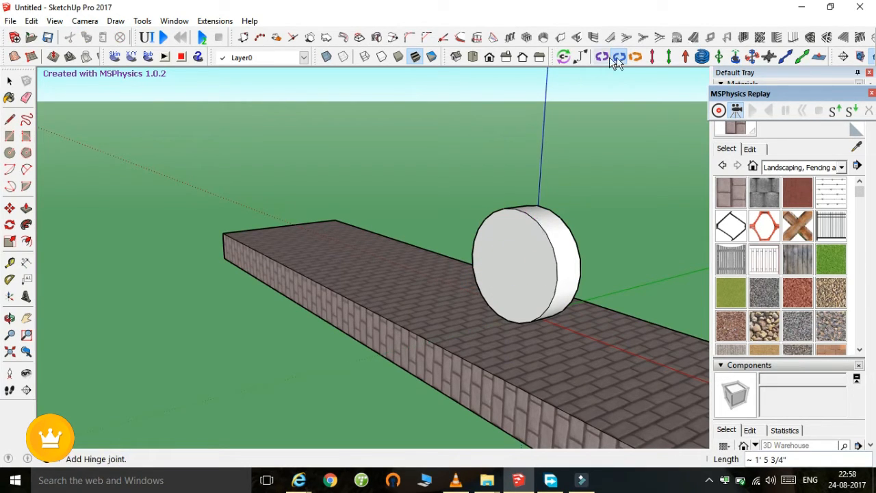
left_click(619, 57)
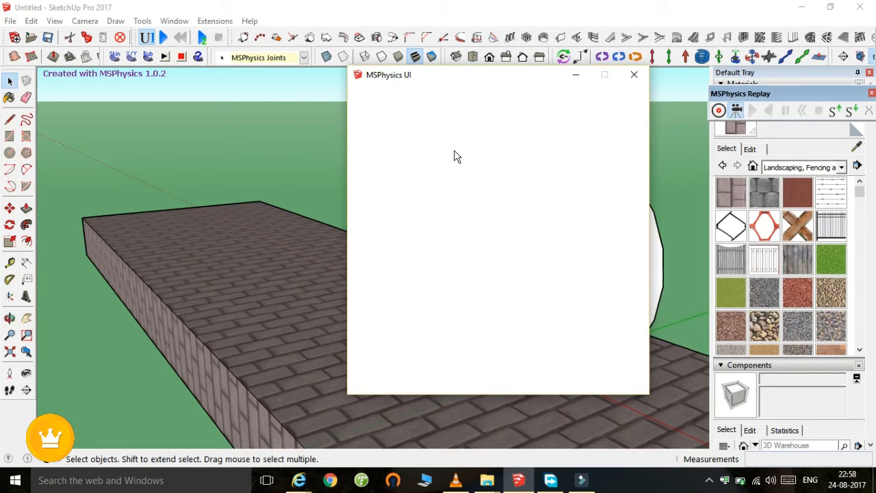
- Set the motor joint to Accel 400, Damp 10 and controller (key('down') - key('up')) * 40, then close the window
left_click(534, 98)
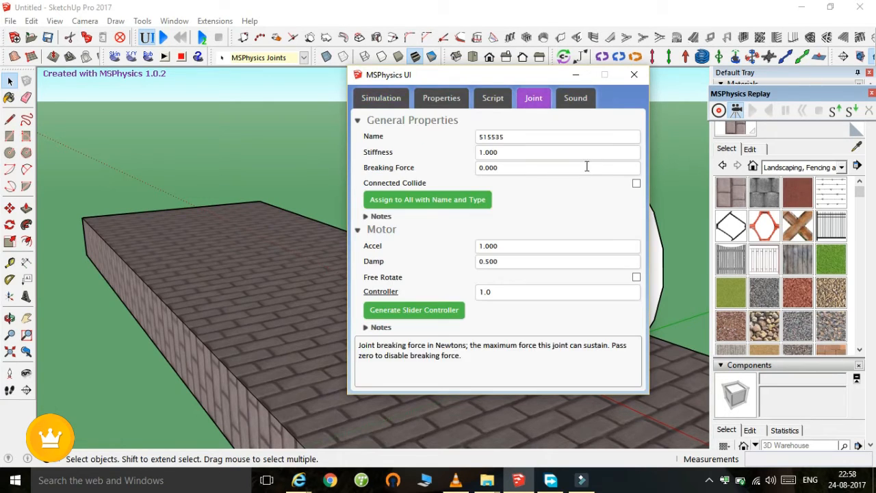
mouse_move(531, 246)
type("4")
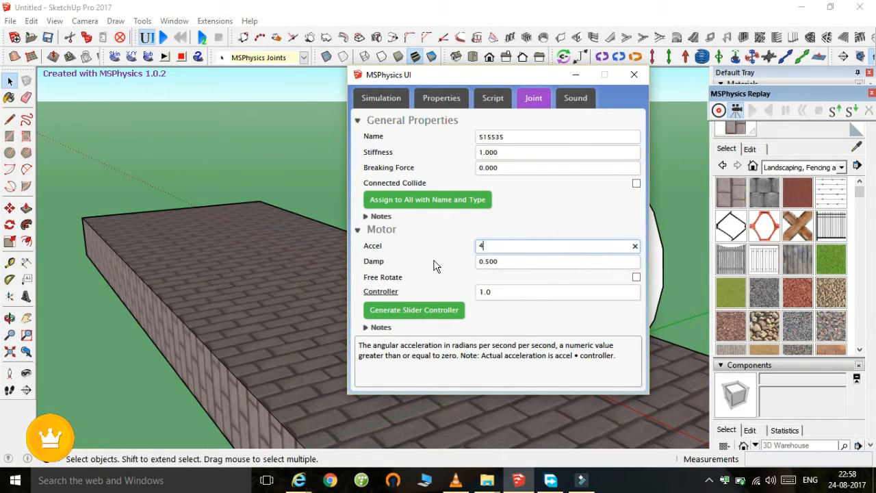
type("00.000")
left_click(557, 261)
type("10.000")
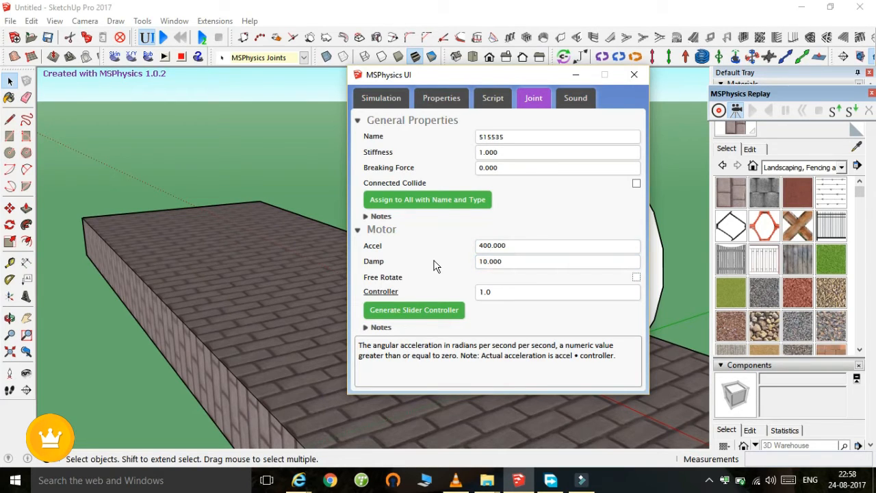
left_click(554, 292)
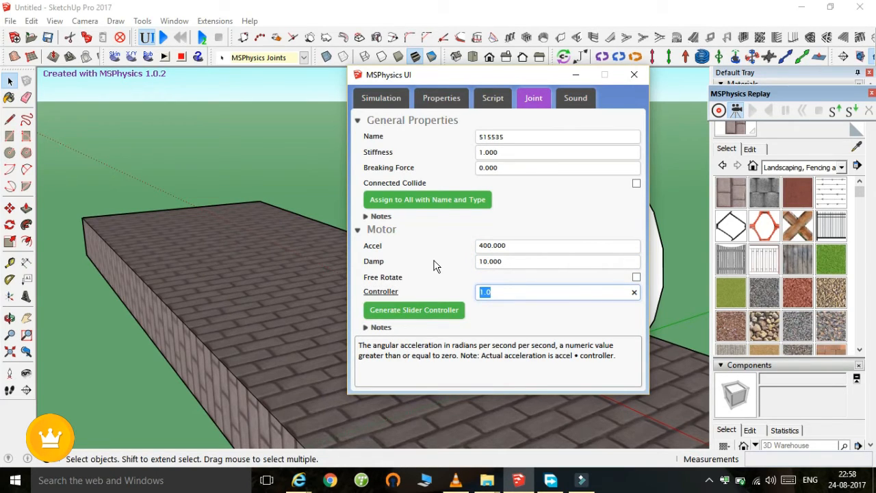
type("(key('down') - key('up')) * 40")
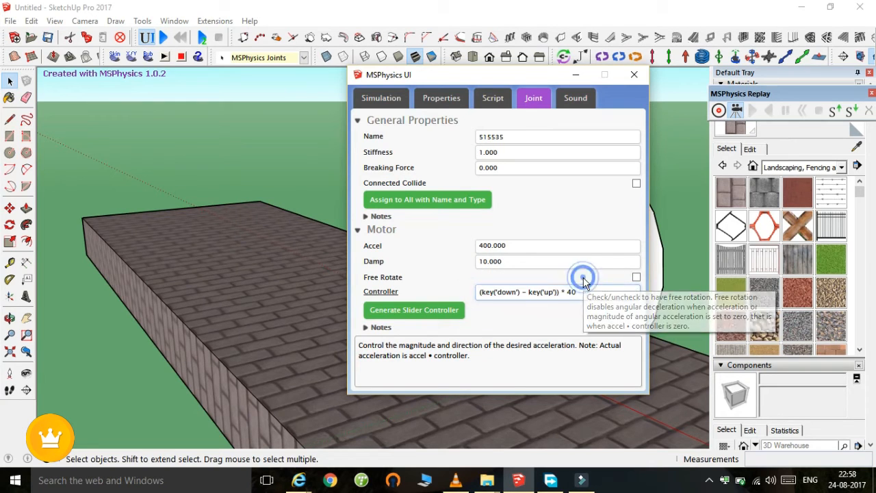
mouse_move(616, 287)
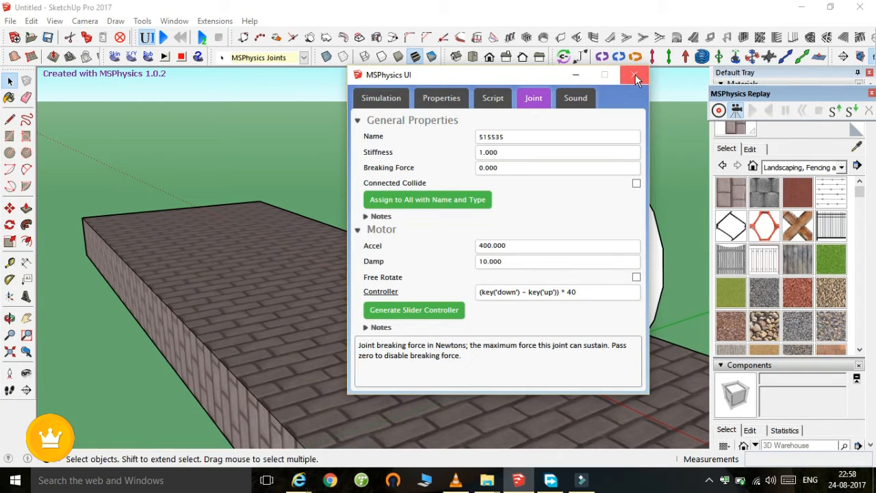
left_click(634, 74)
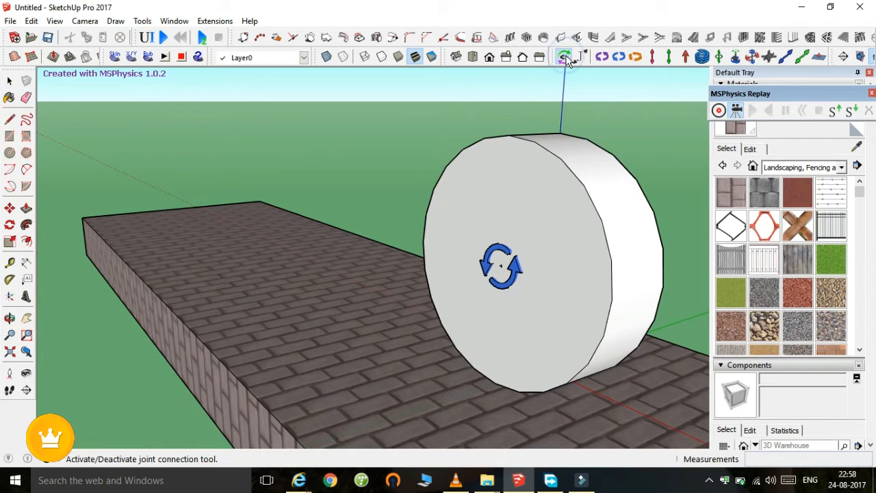
- Link the wheel body to its motor joint with the joint connection tool and check its MSPhysics options
left_click(564, 56)
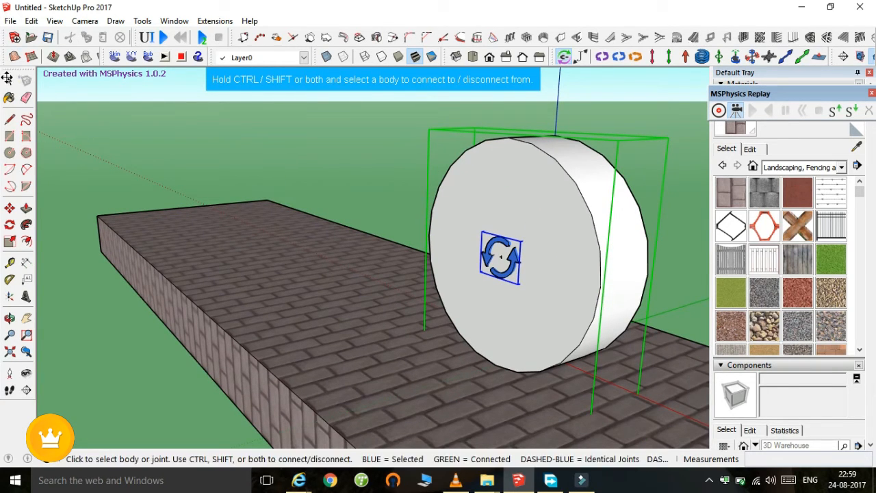
right_click(526, 191)
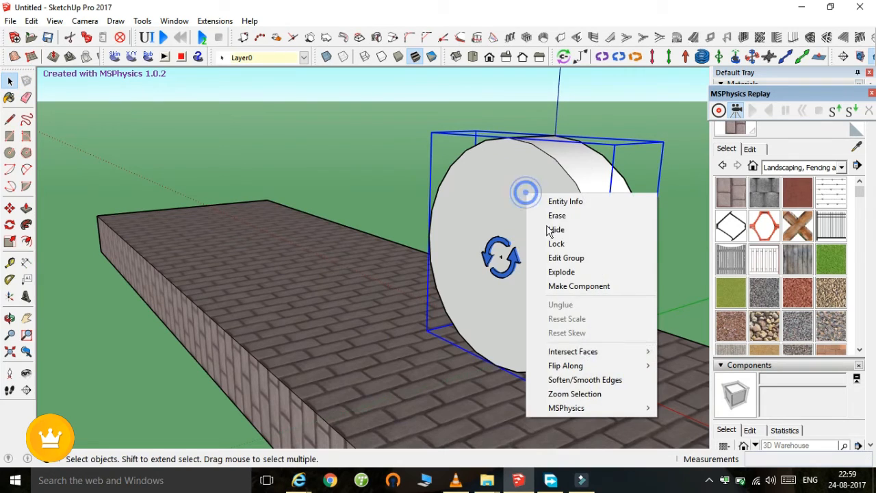
mouse_move(566, 408)
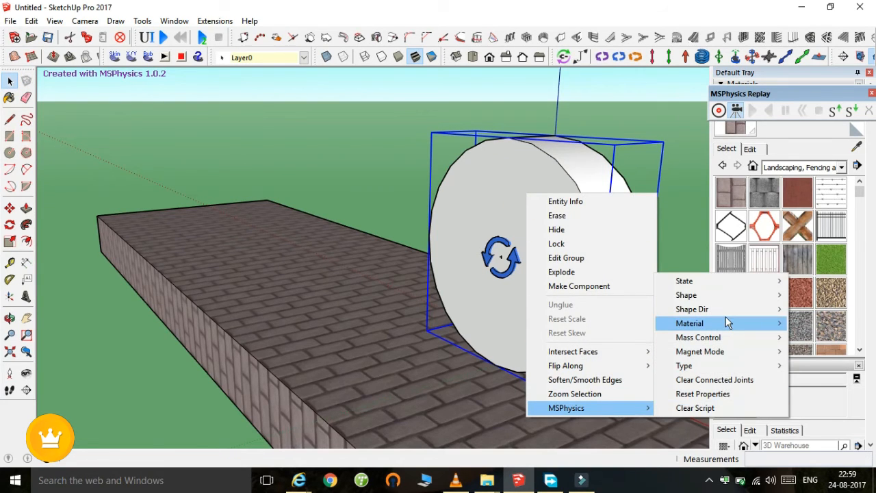
mouse_move(685, 295)
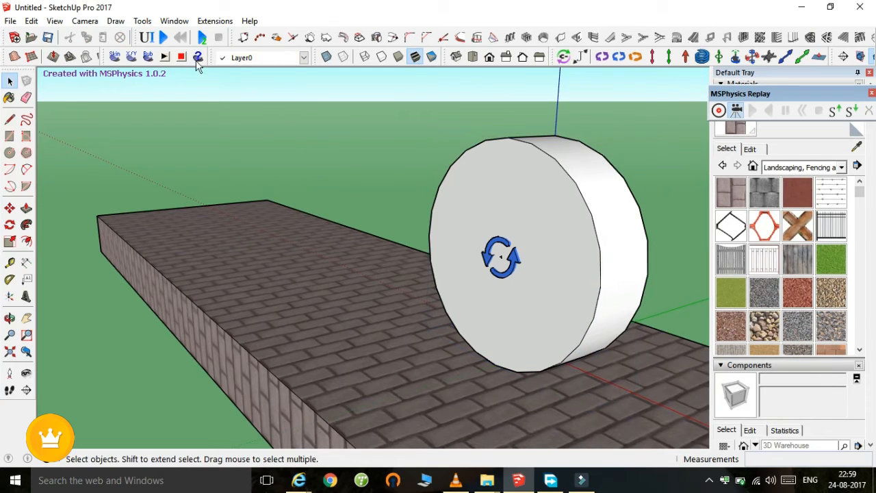
- Start the MSPhysics simulation of the wheel on the brick slab with Toggle Play
left_click(164, 39)
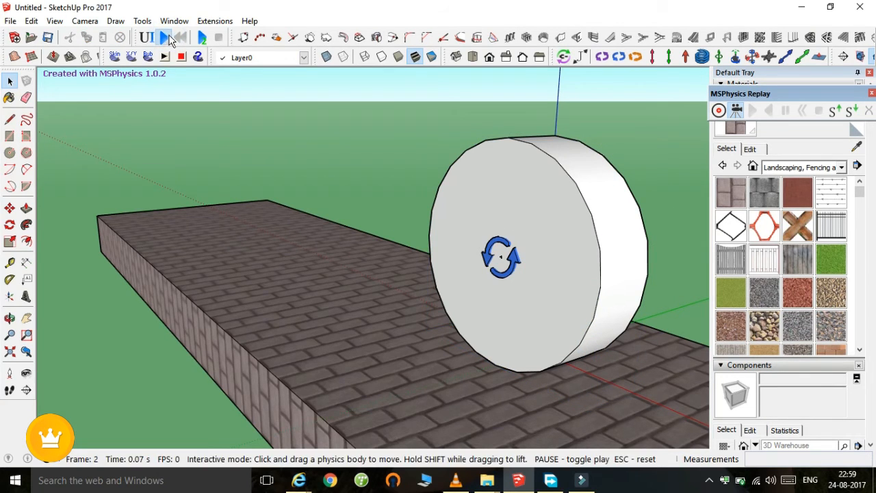
left_click(165, 39)
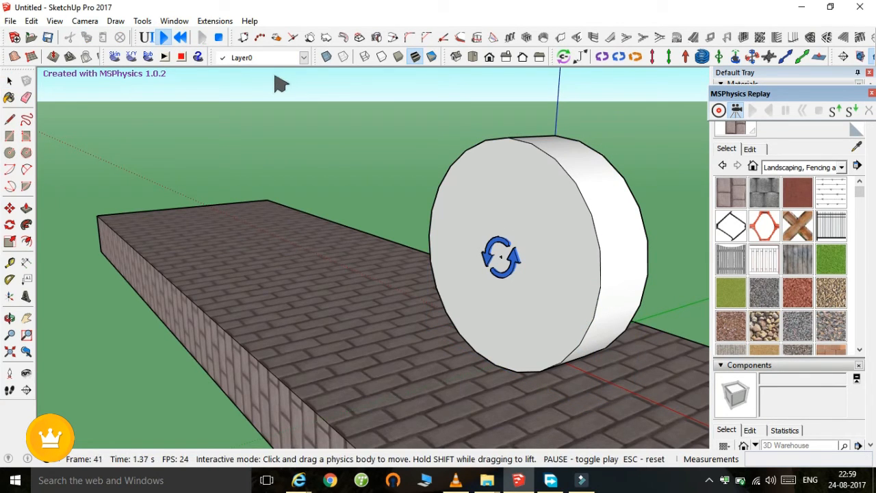